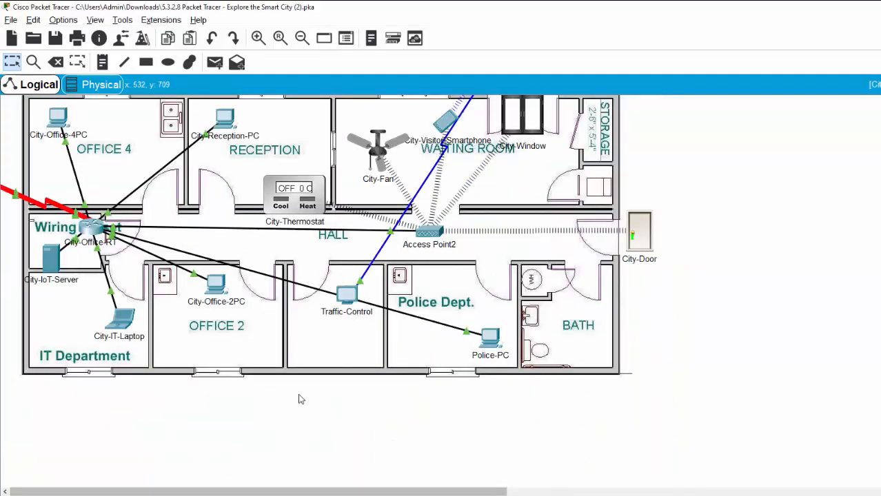
Scroll the workspace down to bring the full office floor plan into view
scroll(down, 3)
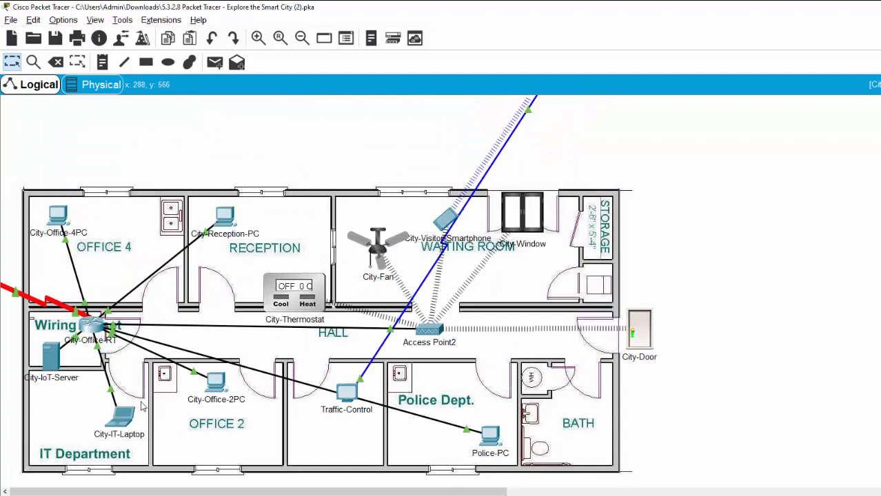
mouse_move(44, 284)
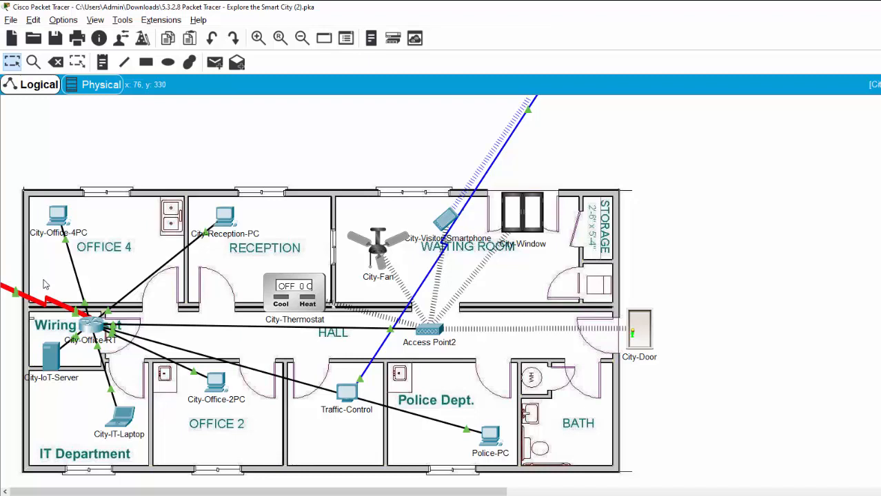
mouse_move(117, 210)
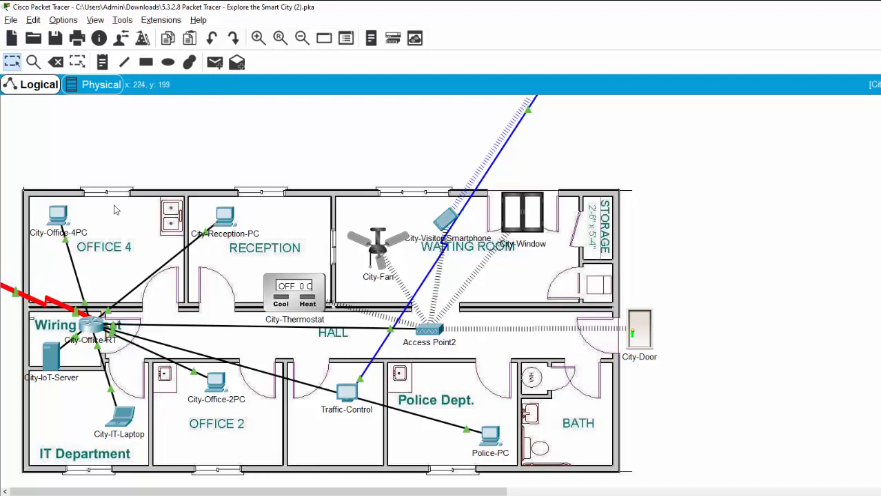
mouse_move(61, 221)
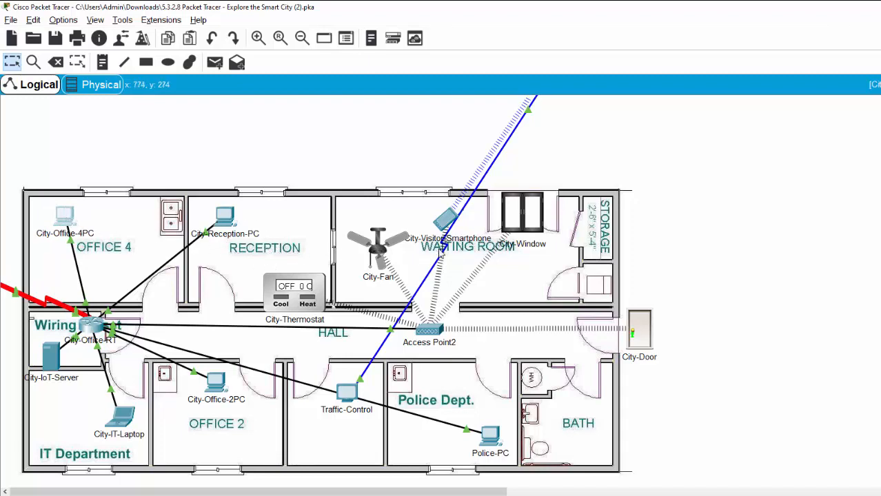
mouse_move(76, 457)
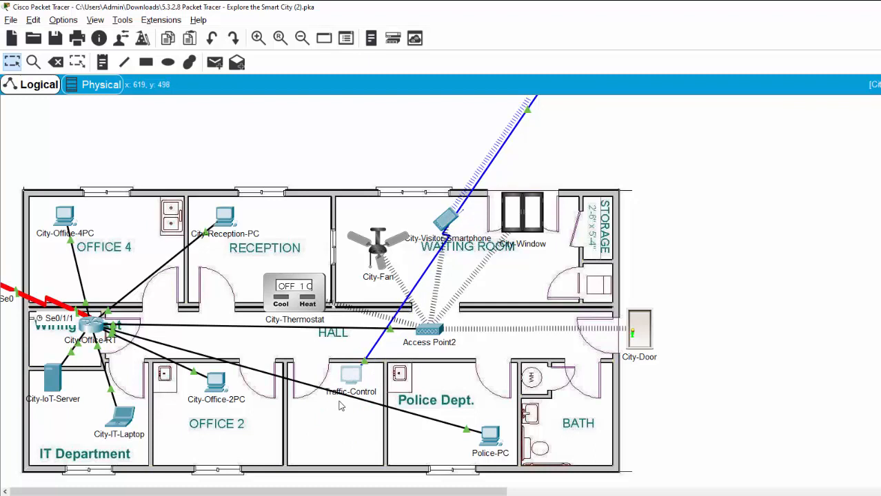
Move the Traffic-Control PC lower within its room
drag(350, 374, 332, 421)
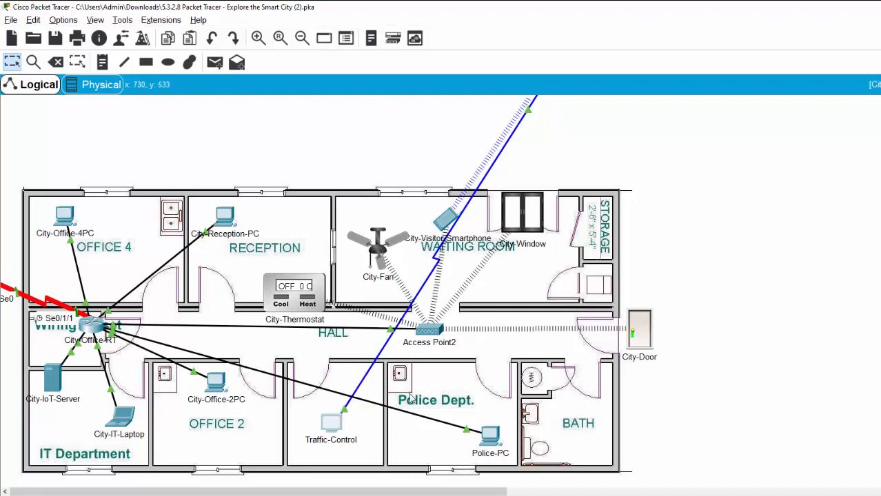
mouse_move(344, 427)
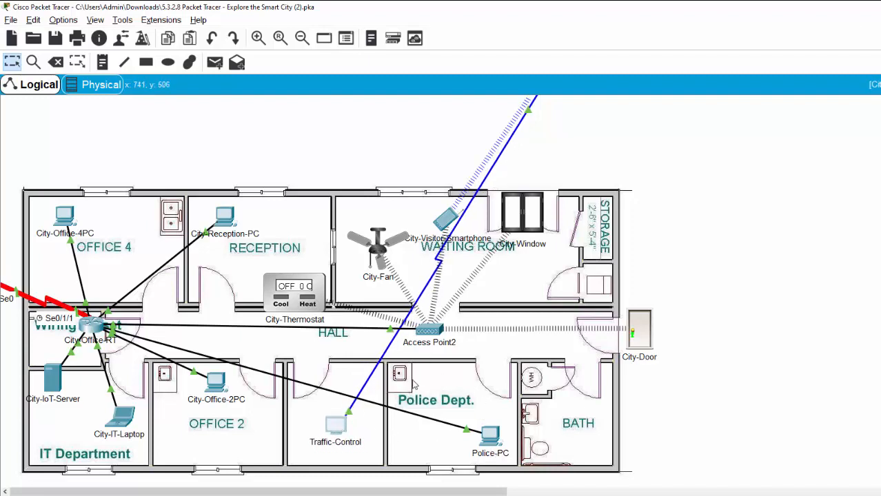
mouse_move(563, 409)
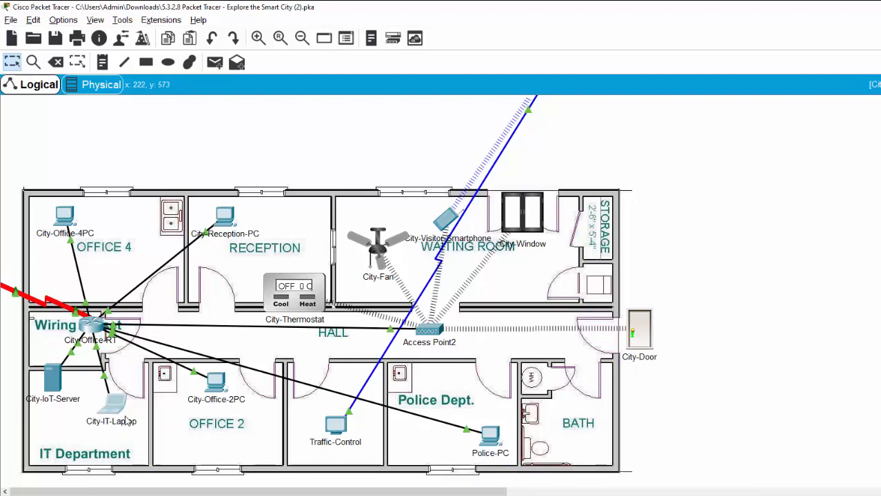
mouse_move(62, 410)
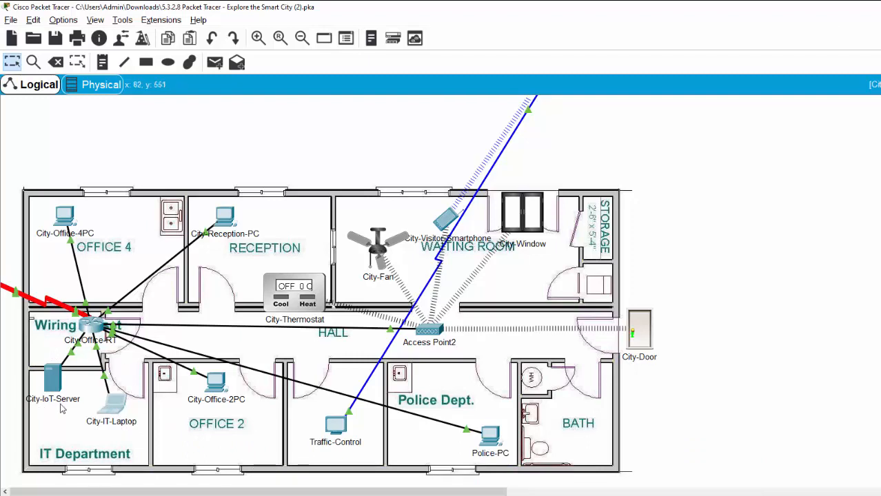
mouse_move(43, 386)
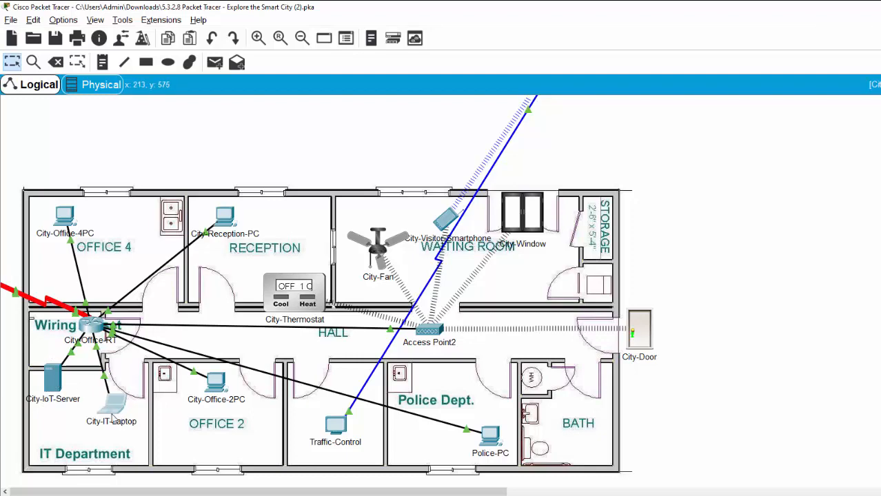
double_click(111, 401)
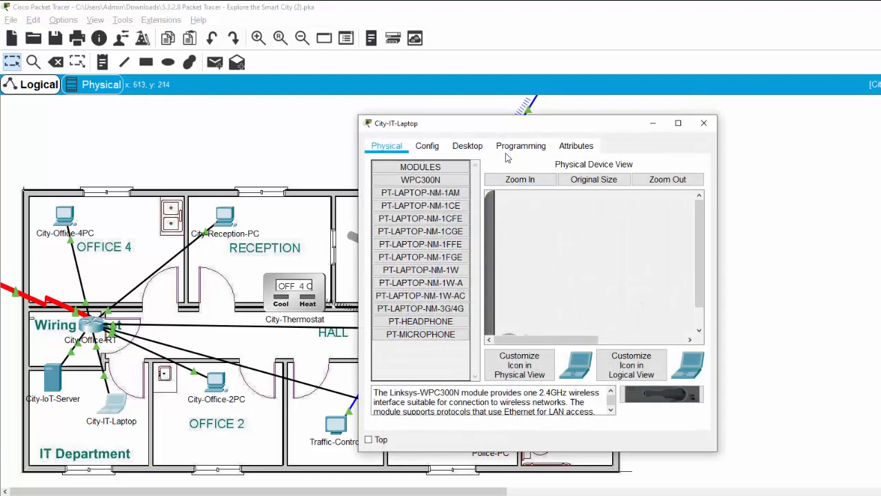
click(466, 146)
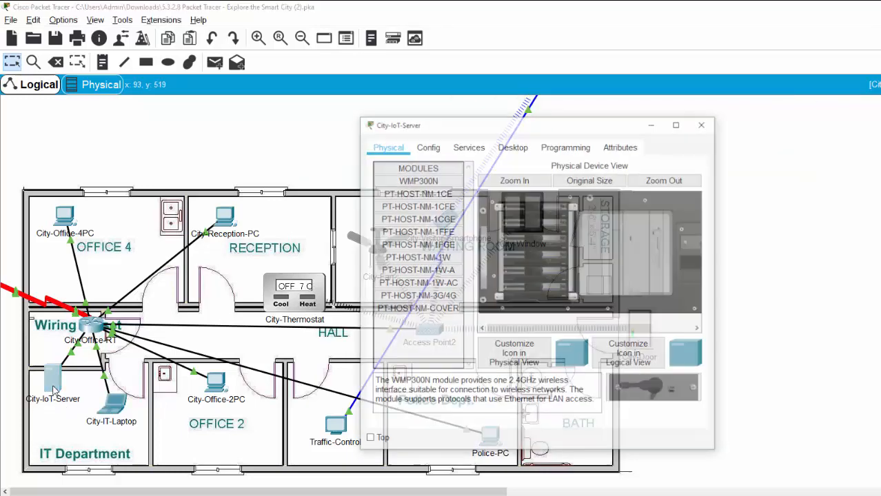
click(427, 145)
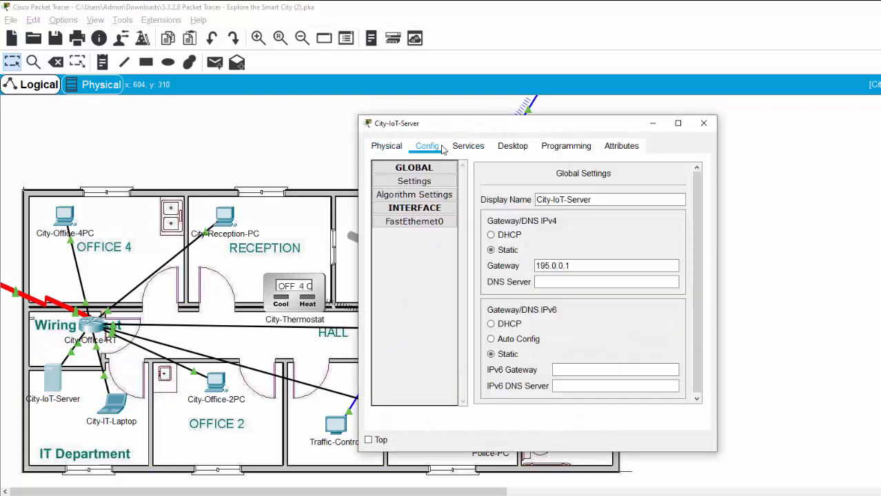
triple_click(606, 265)
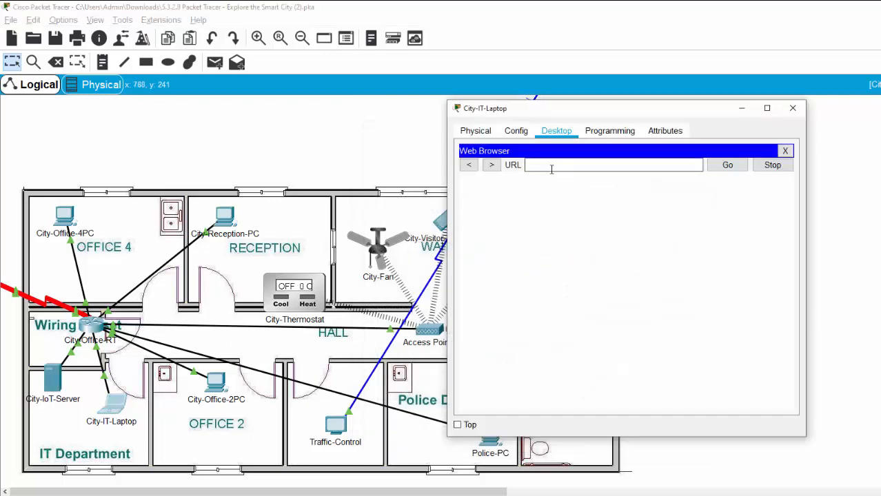
Browse to 195.0.0.1 from the laptop, then try 195.0.0.2
text(195.0.0.1)
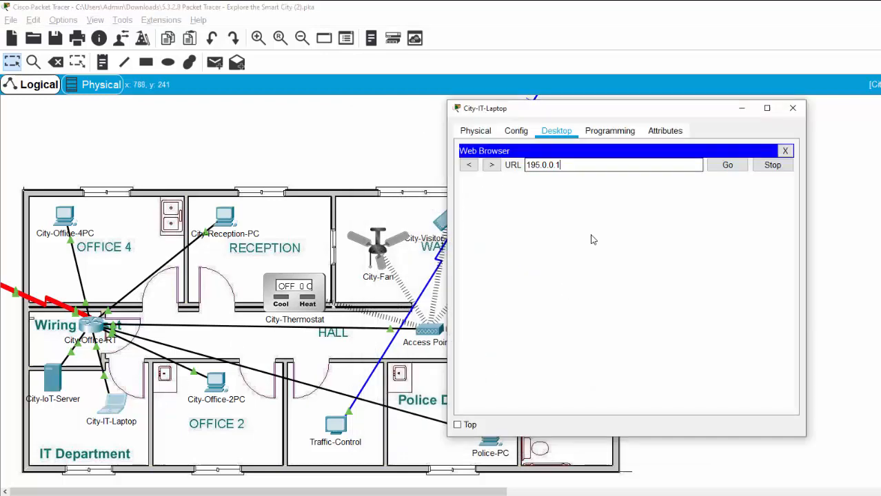
click(727, 165)
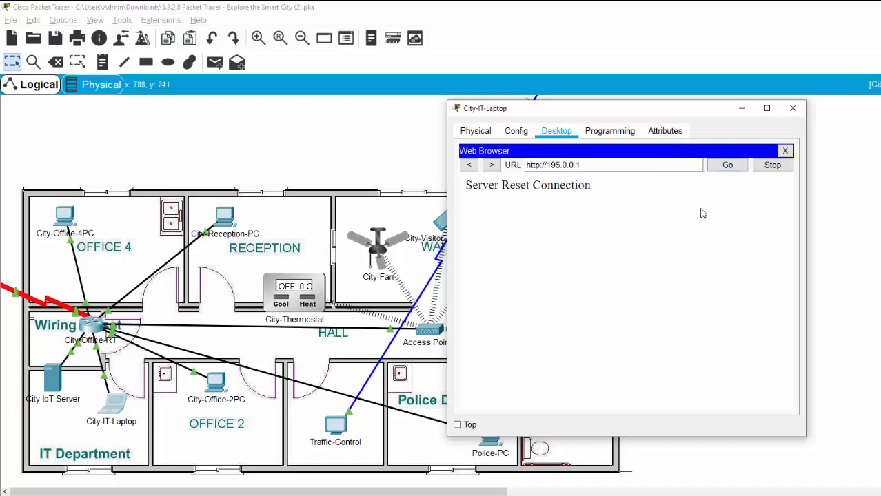
mouse_move(47, 400)
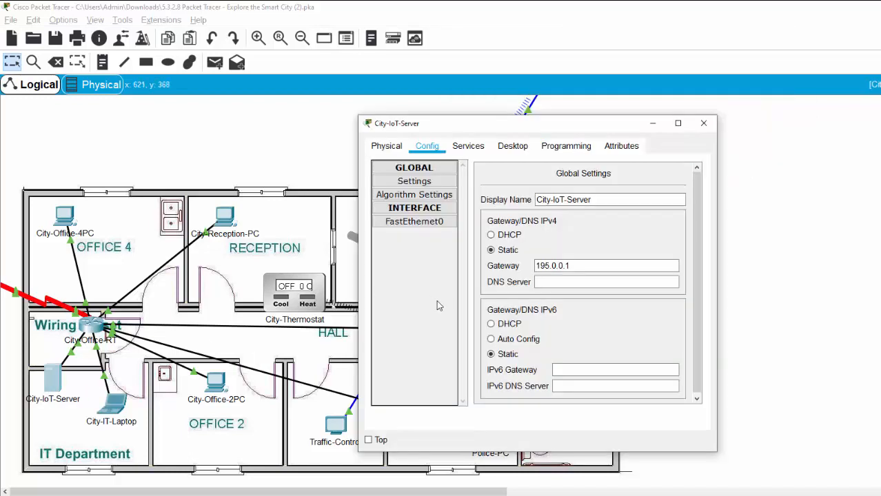
mouse_move(442, 234)
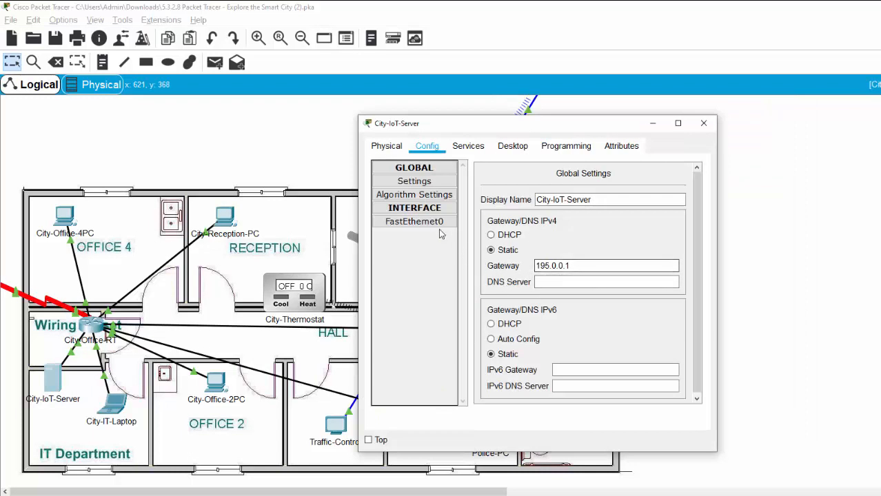
click(414, 221)
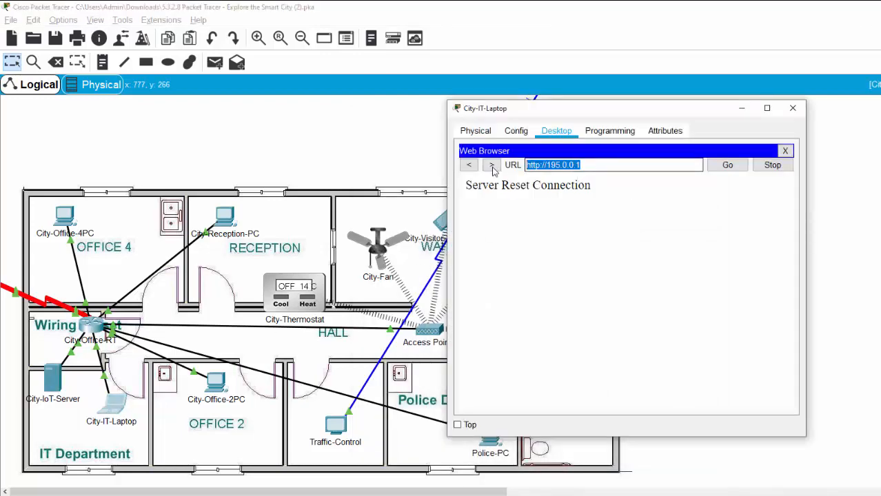
text(195.0.0.2)
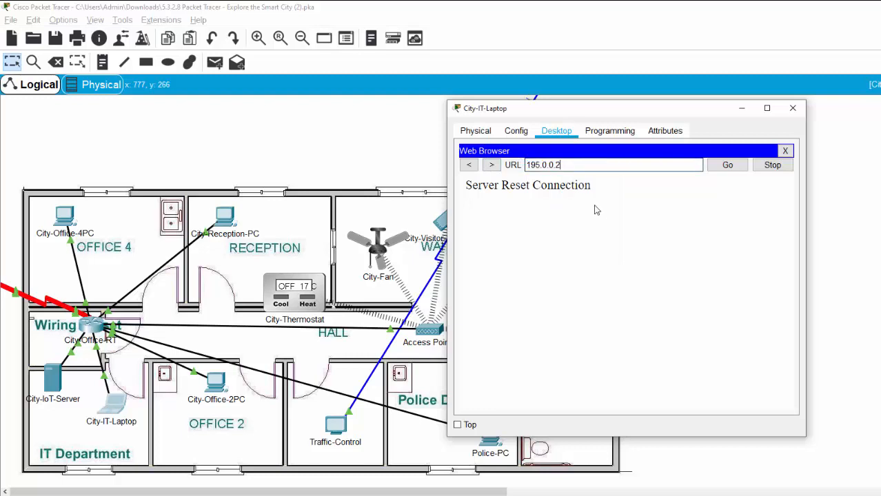
click(727, 165)
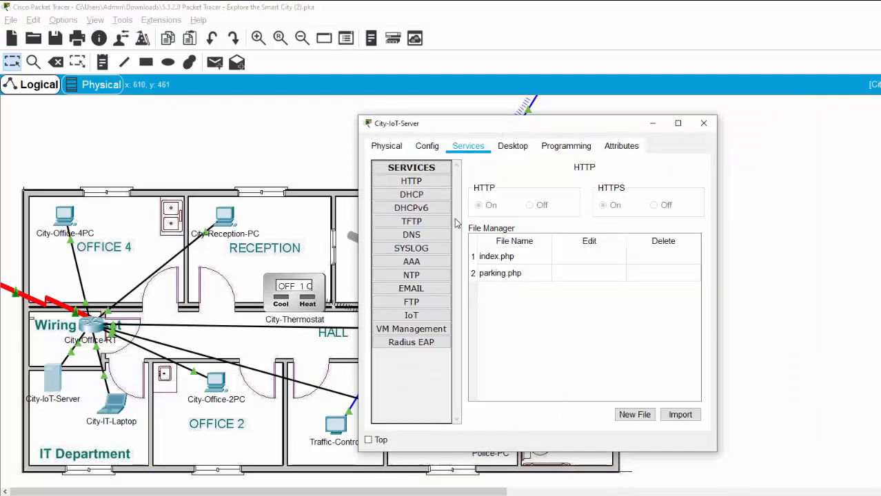
Inspect the Park, Traffic and Office usernames and passwords in City-IoT-Server's IoT service
click(411, 315)
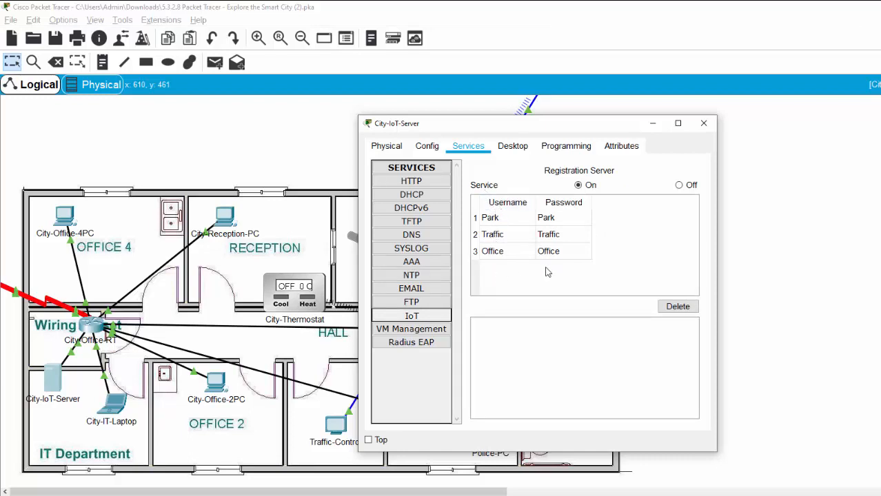
mouse_move(563, 279)
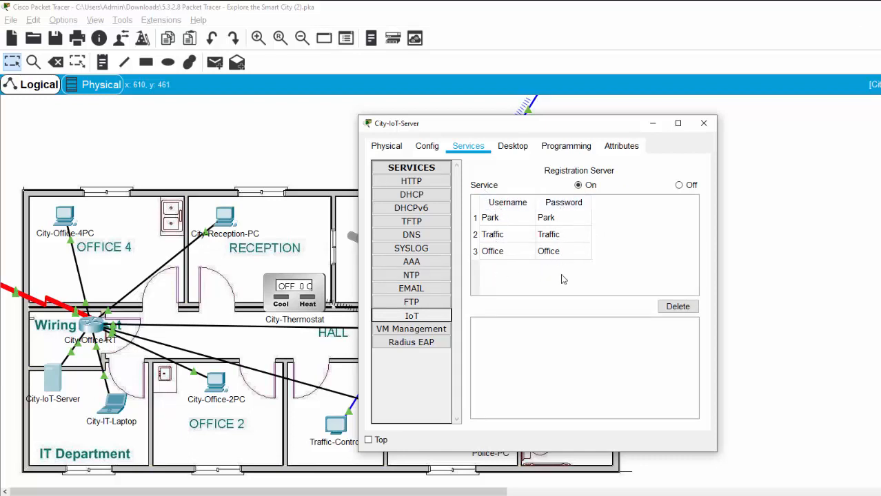
click(490, 217)
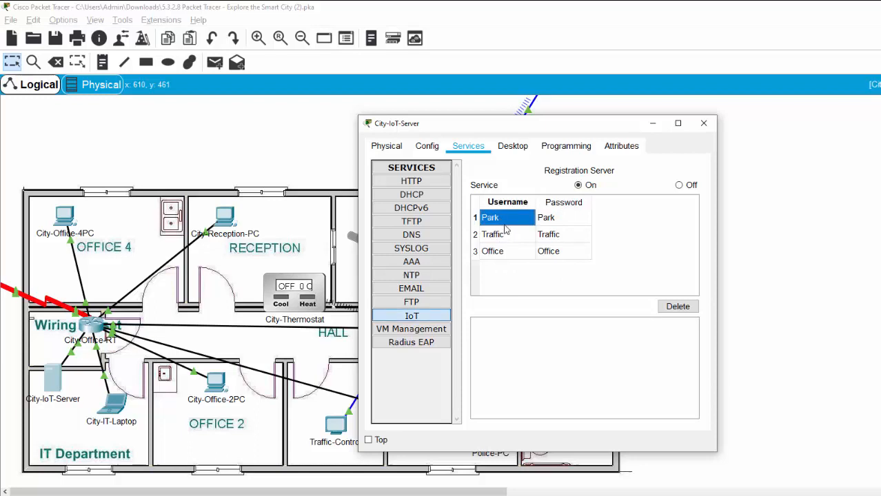
mouse_move(516, 221)
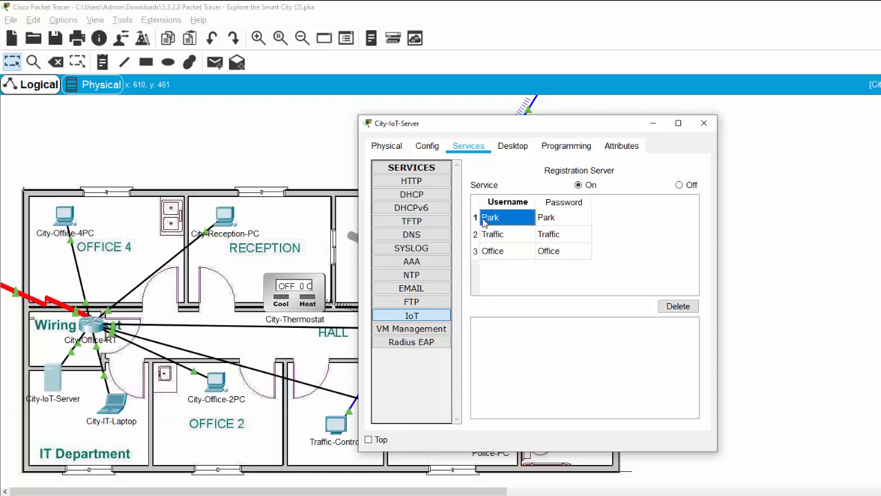
click(561, 217)
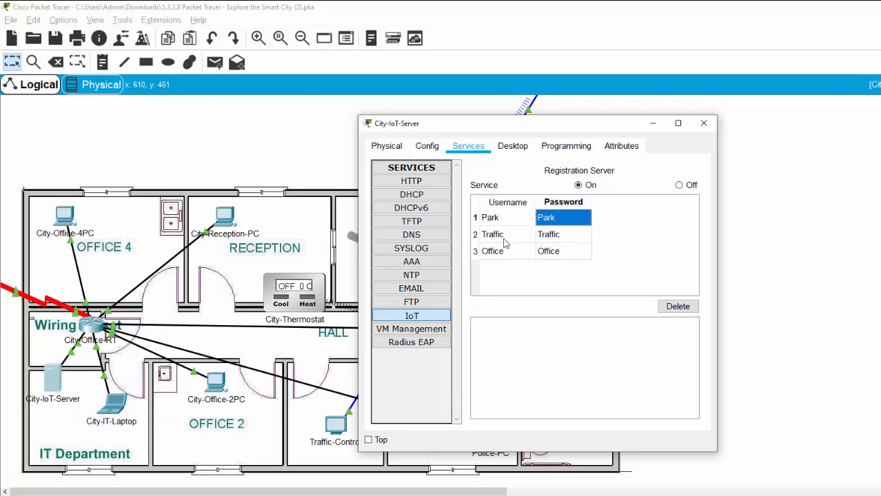
click(563, 234)
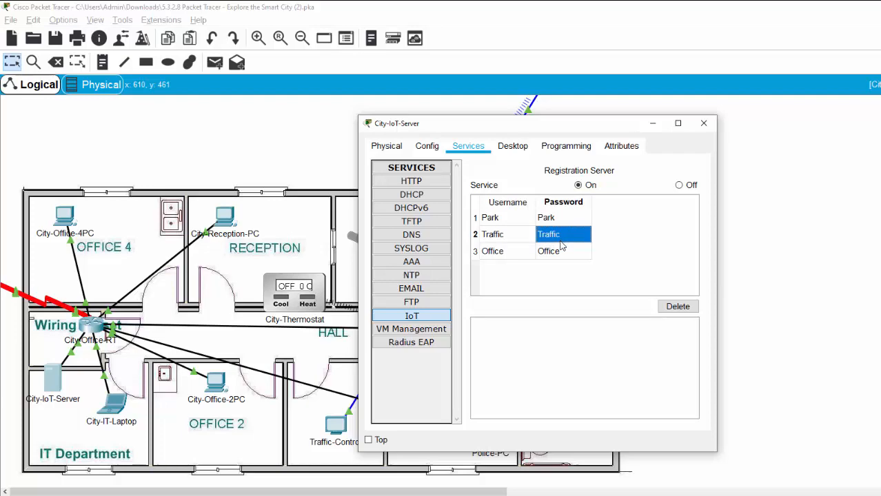
click(563, 251)
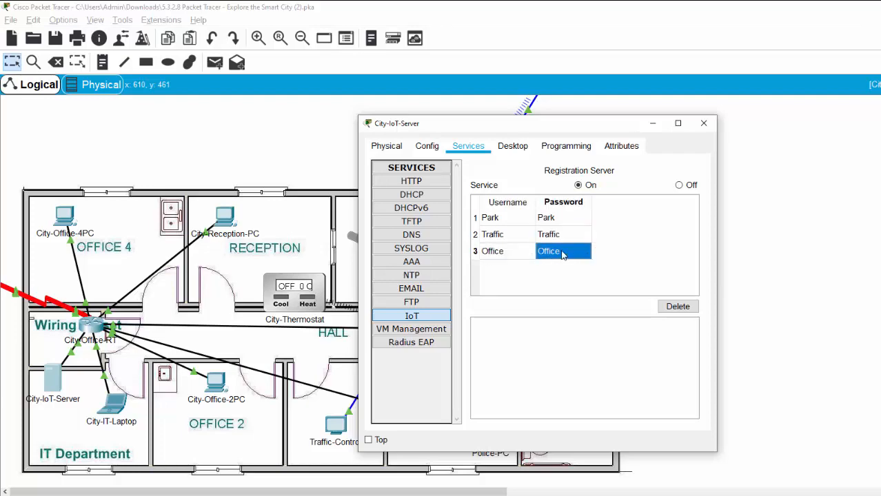
mouse_move(522, 125)
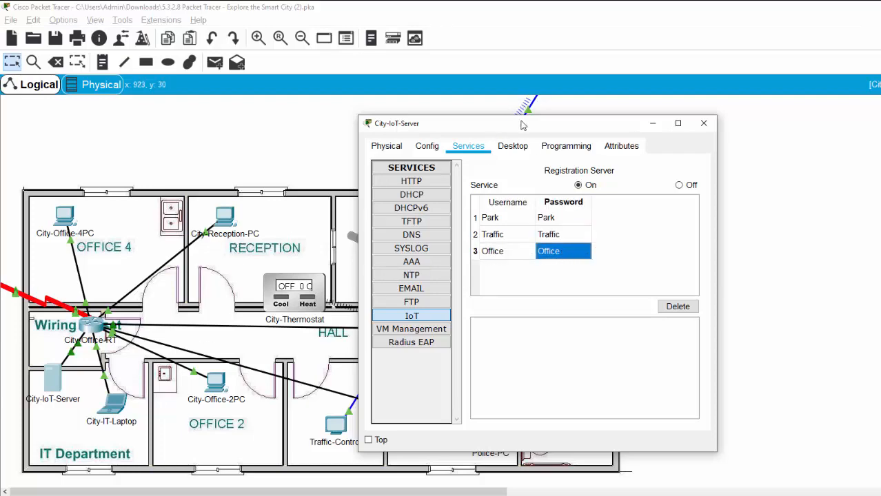
drag(522, 124, 717, 144)
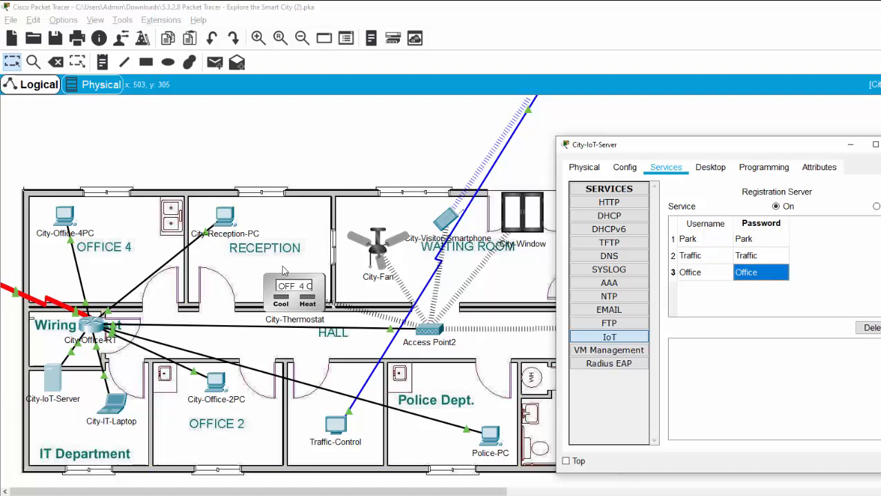
click(702, 239)
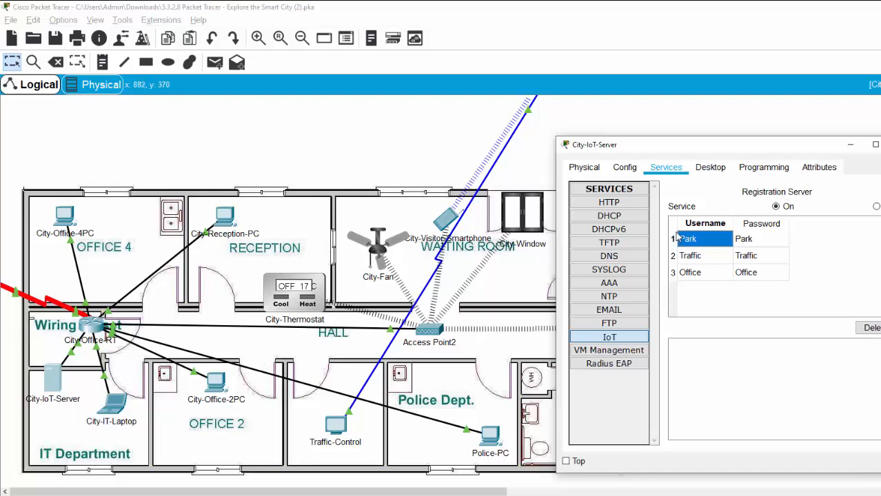
click(703, 238)
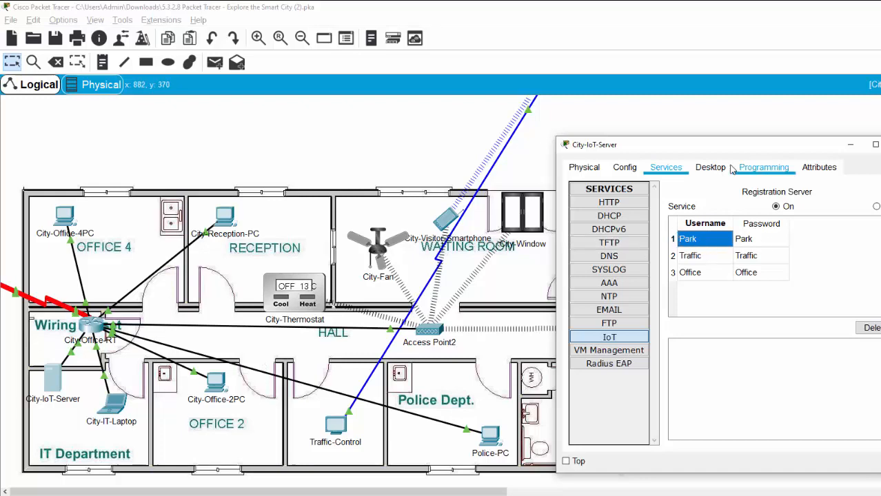
In City-IoT-Server's web browser, load 195.0.0.2 and enter the Park login credentials
click(710, 167)
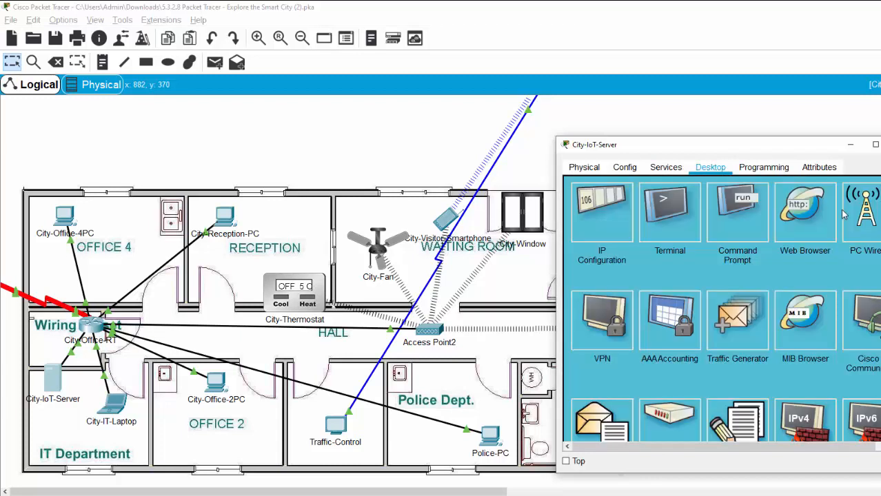
click(804, 210)
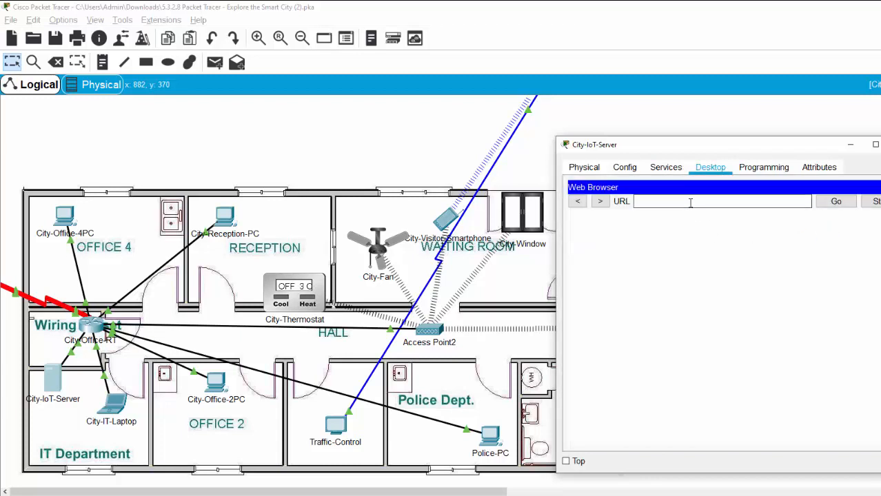
text(195.0.0.)
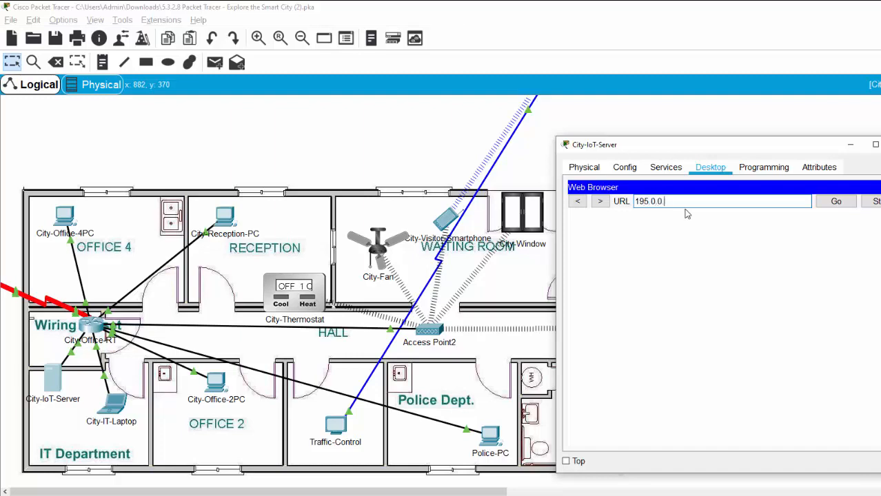
click(836, 200)
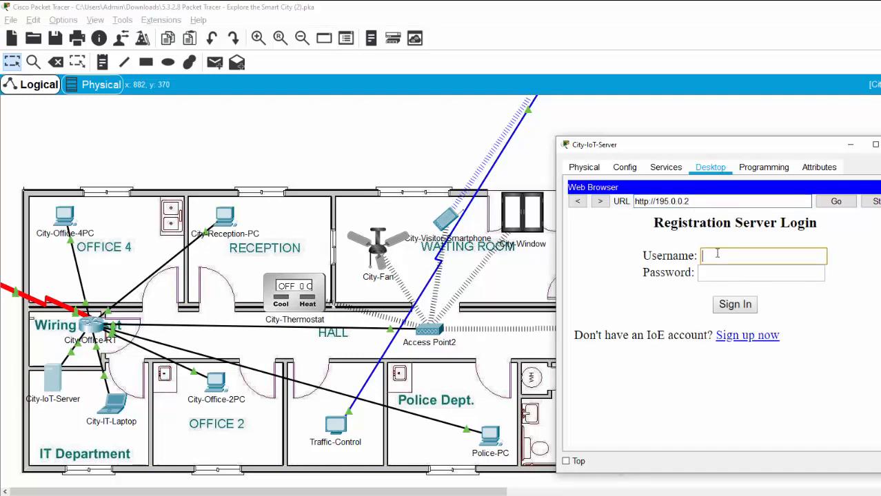
text(Part)
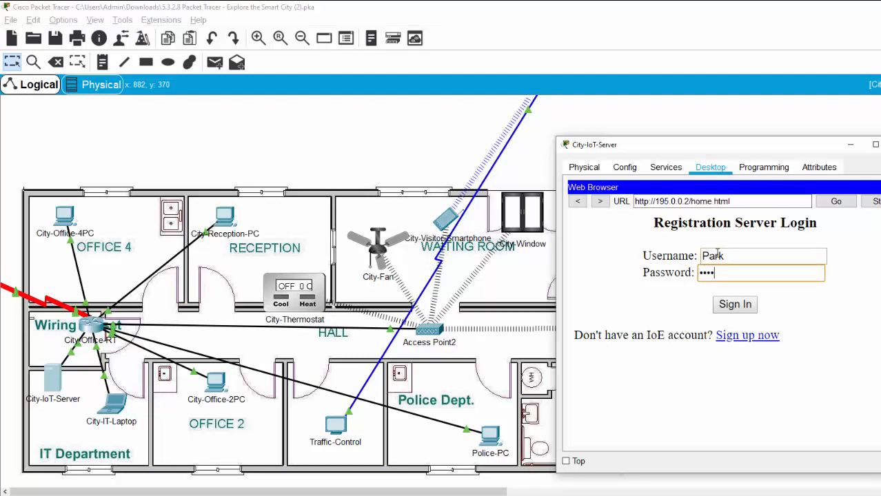
click(735, 305)
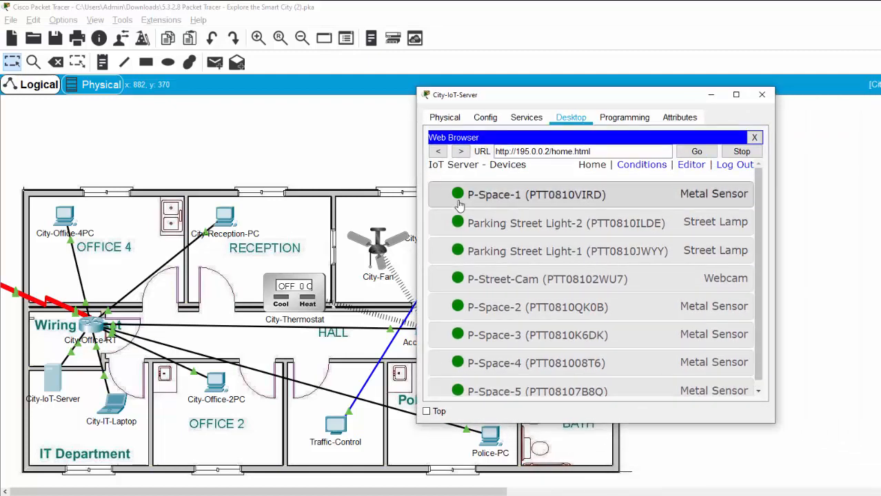
mouse_move(531, 282)
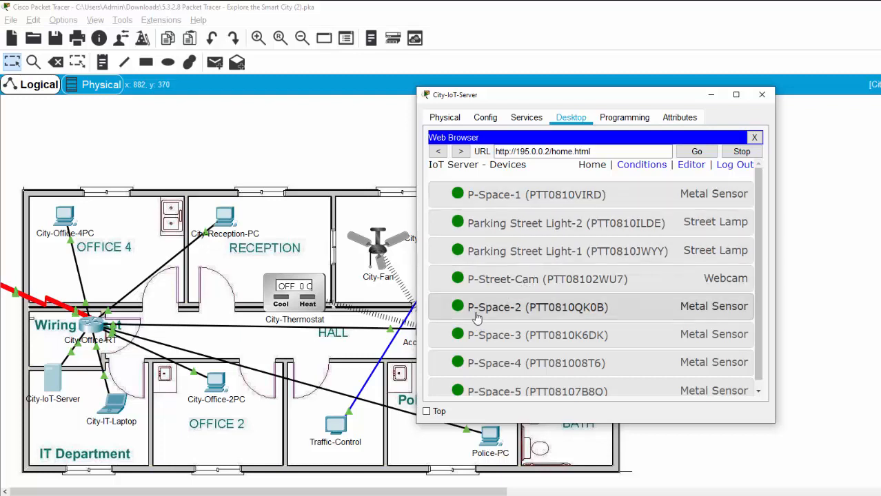
Expand P-Space-2 to see metal detection 0, then close the browser and server window
click(523, 307)
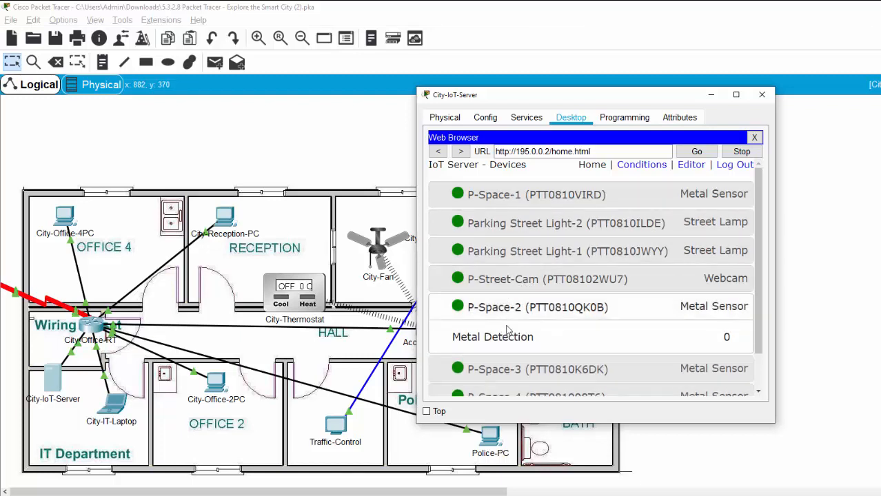
scroll(down, 3)
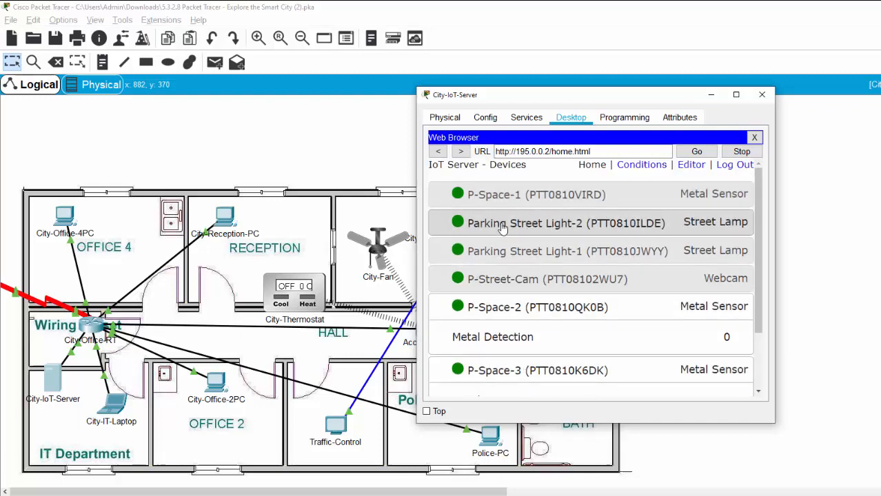
mouse_move(513, 283)
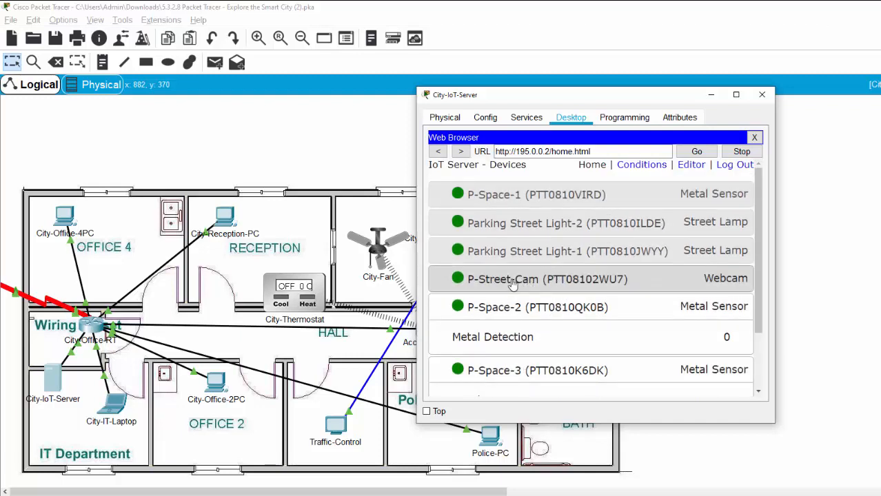
scroll(down, 3)
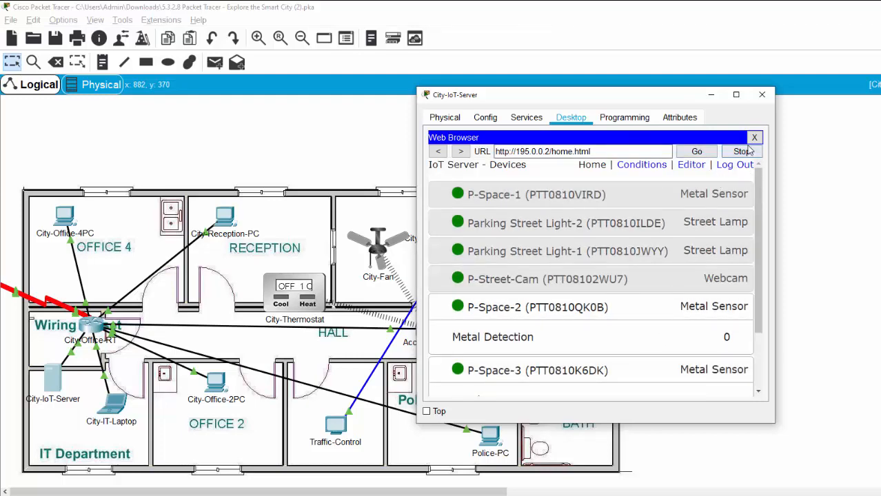
click(753, 137)
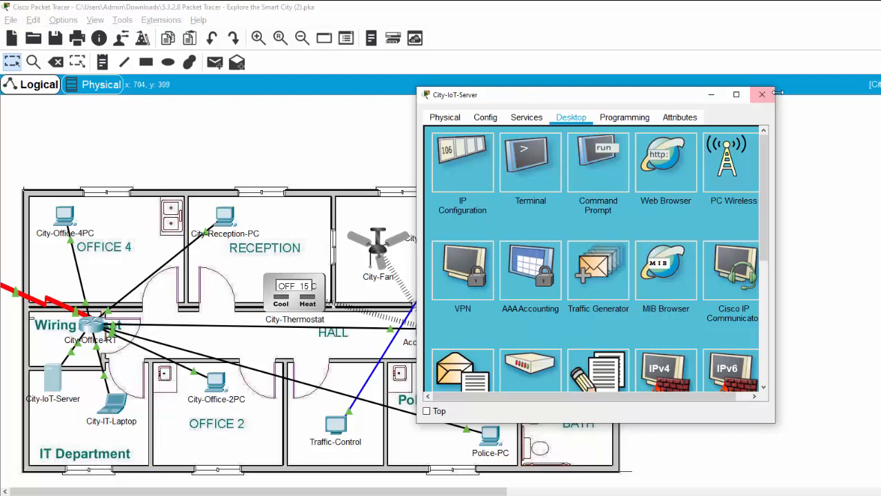
click(760, 95)
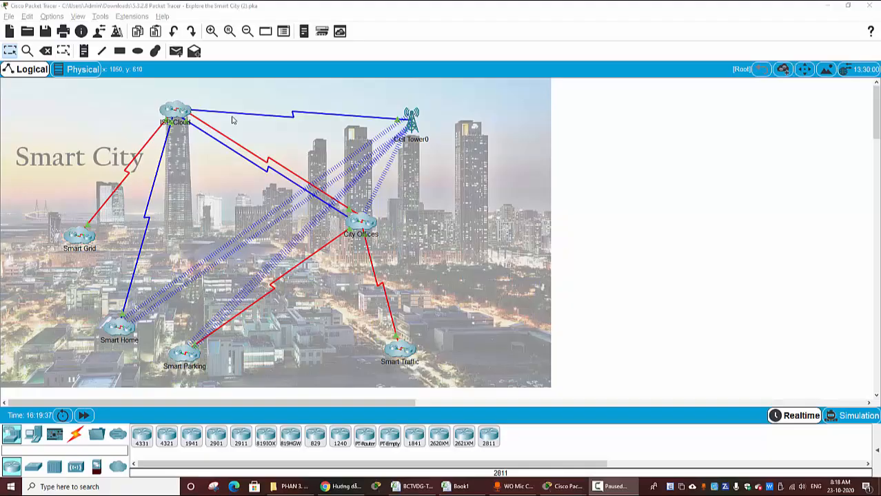
mouse_move(137, 136)
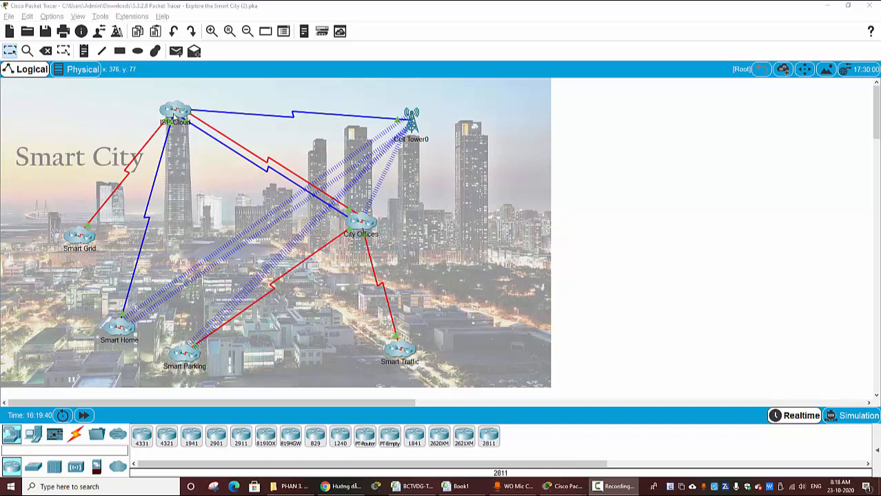
mouse_move(153, 121)
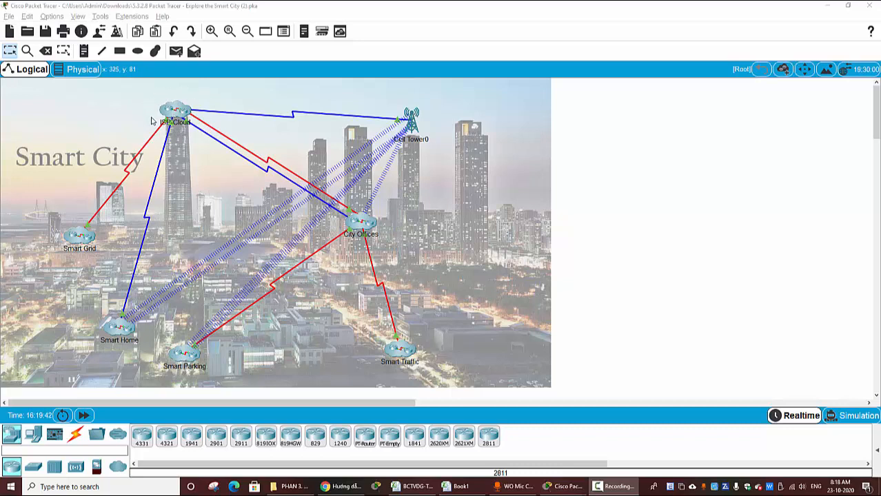
mouse_move(347, 226)
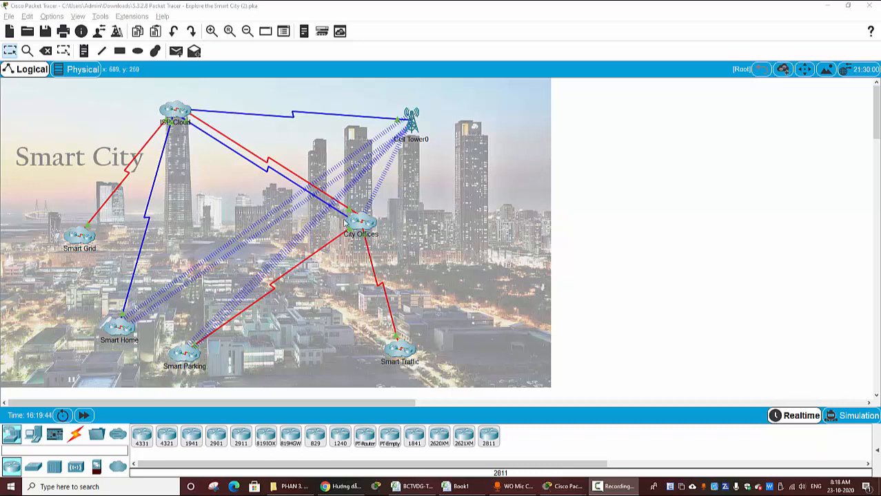
mouse_move(62, 223)
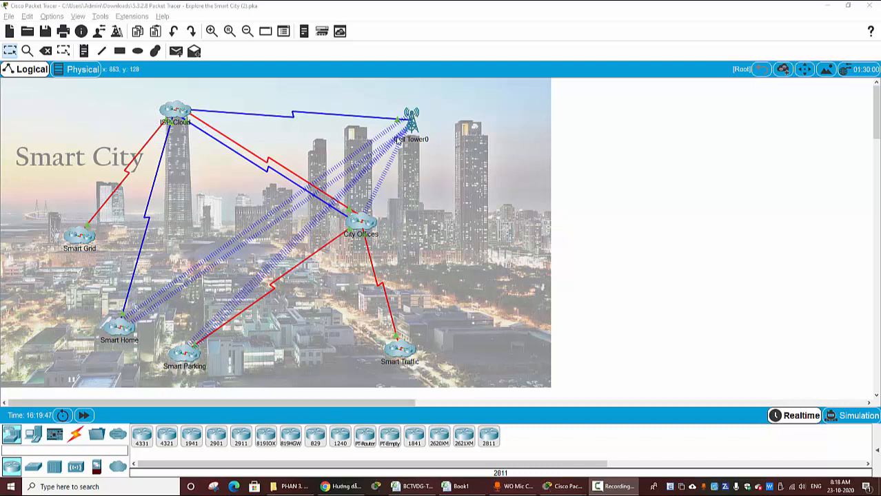
Open the ISP Cloud cluster showing ISP-Main-RT, DNS-HTTP-Server and Central Office Server0
double_click(175, 113)
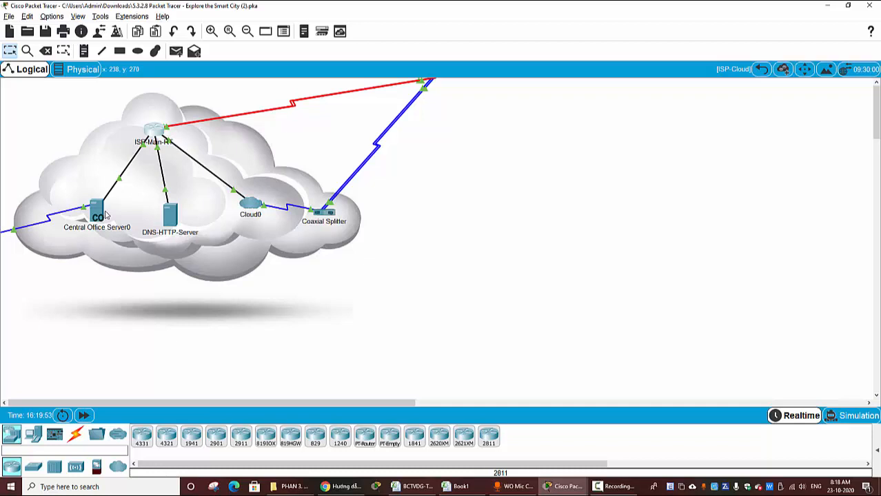
mouse_move(147, 238)
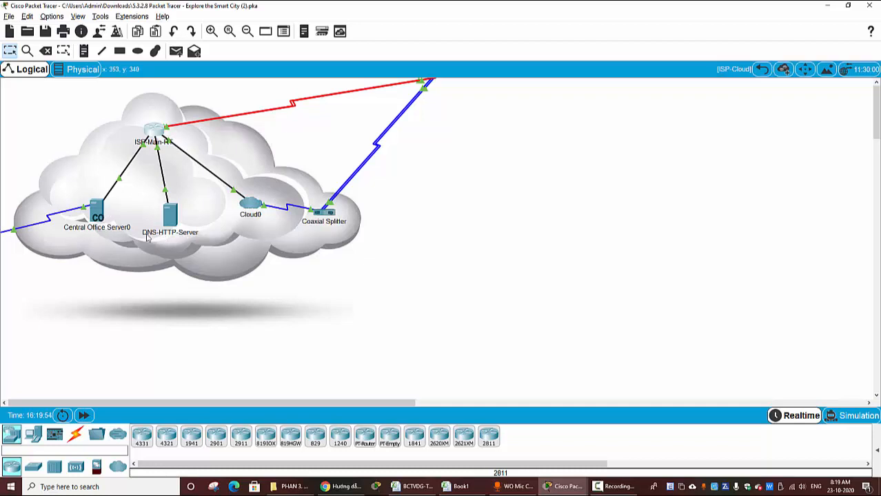
mouse_move(159, 240)
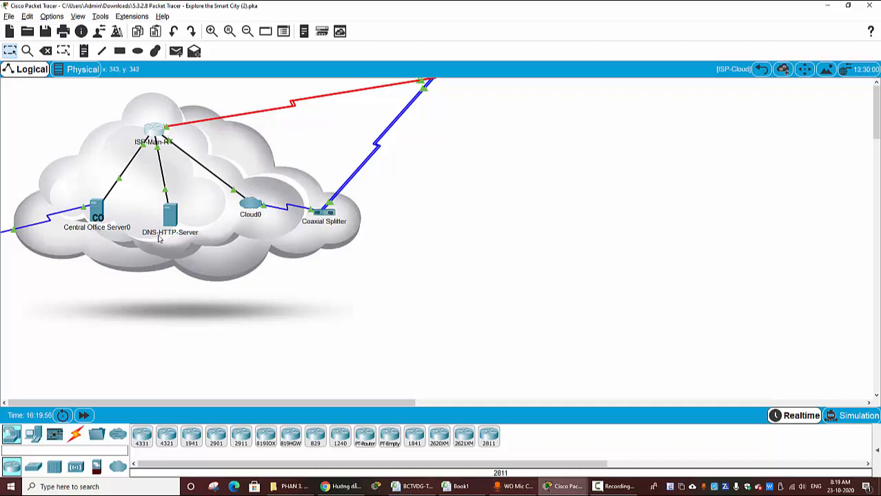
mouse_move(186, 239)
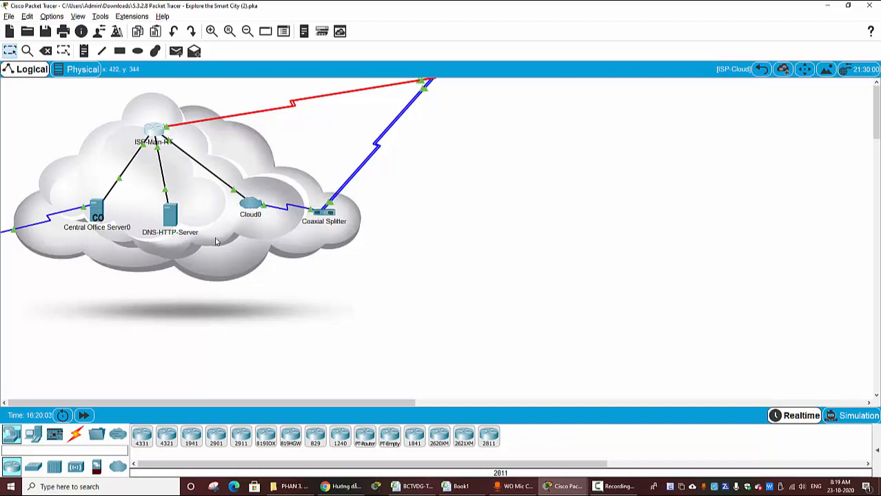
mouse_move(95, 215)
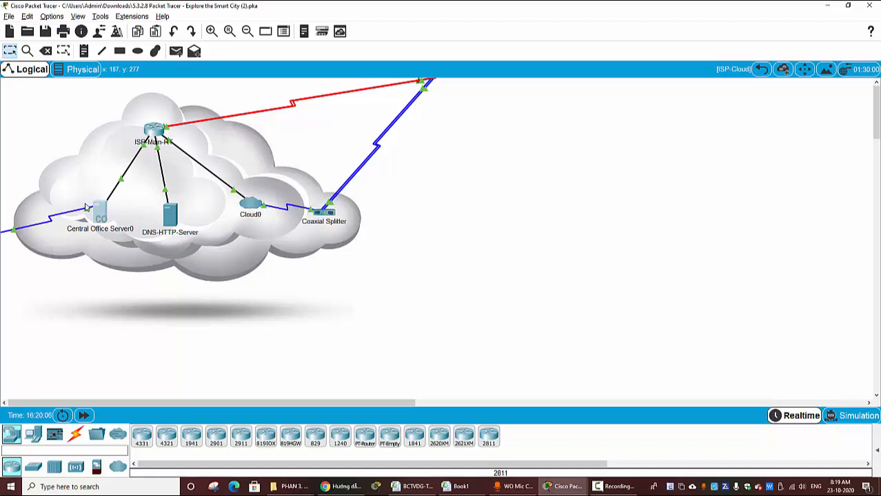
mouse_move(88, 211)
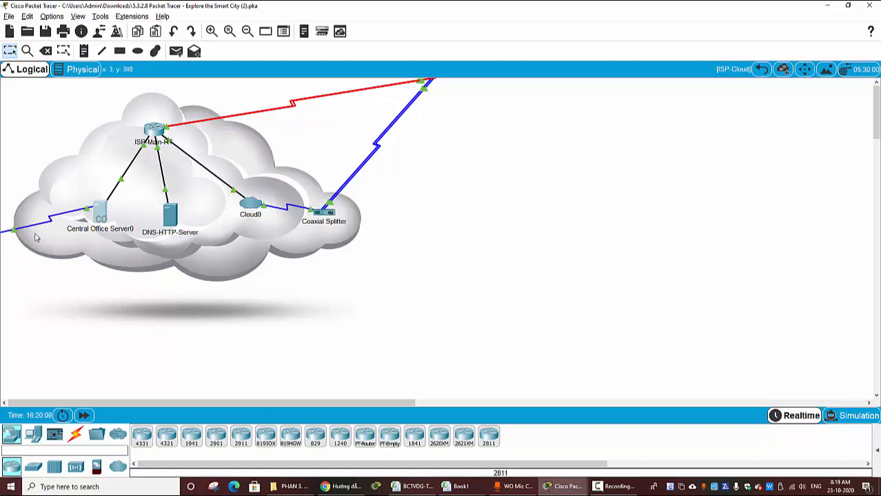
mouse_move(256, 192)
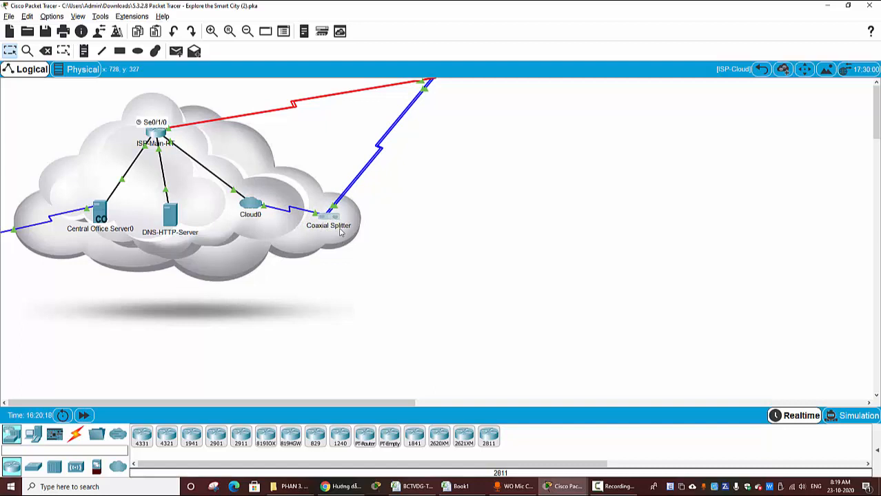
mouse_move(386, 116)
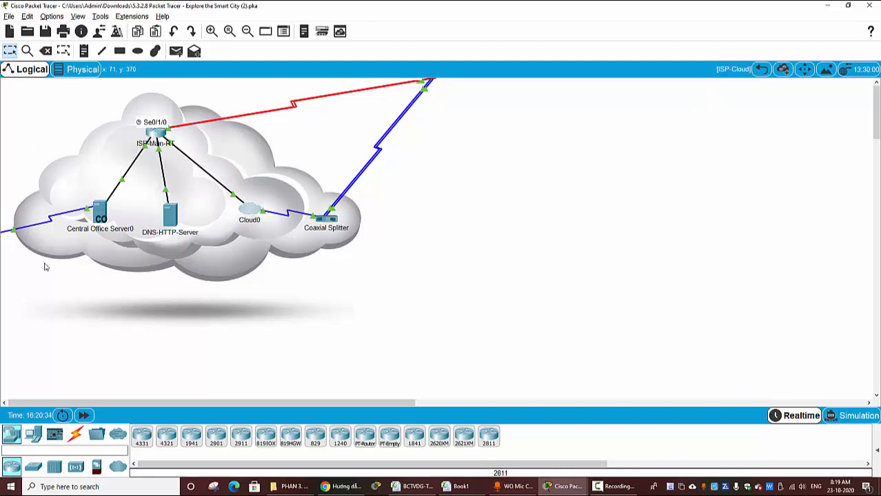
mouse_move(193, 110)
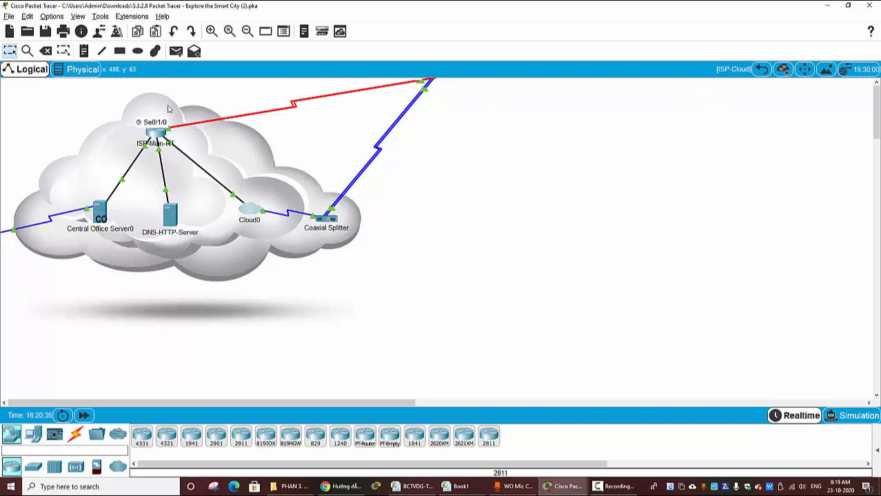